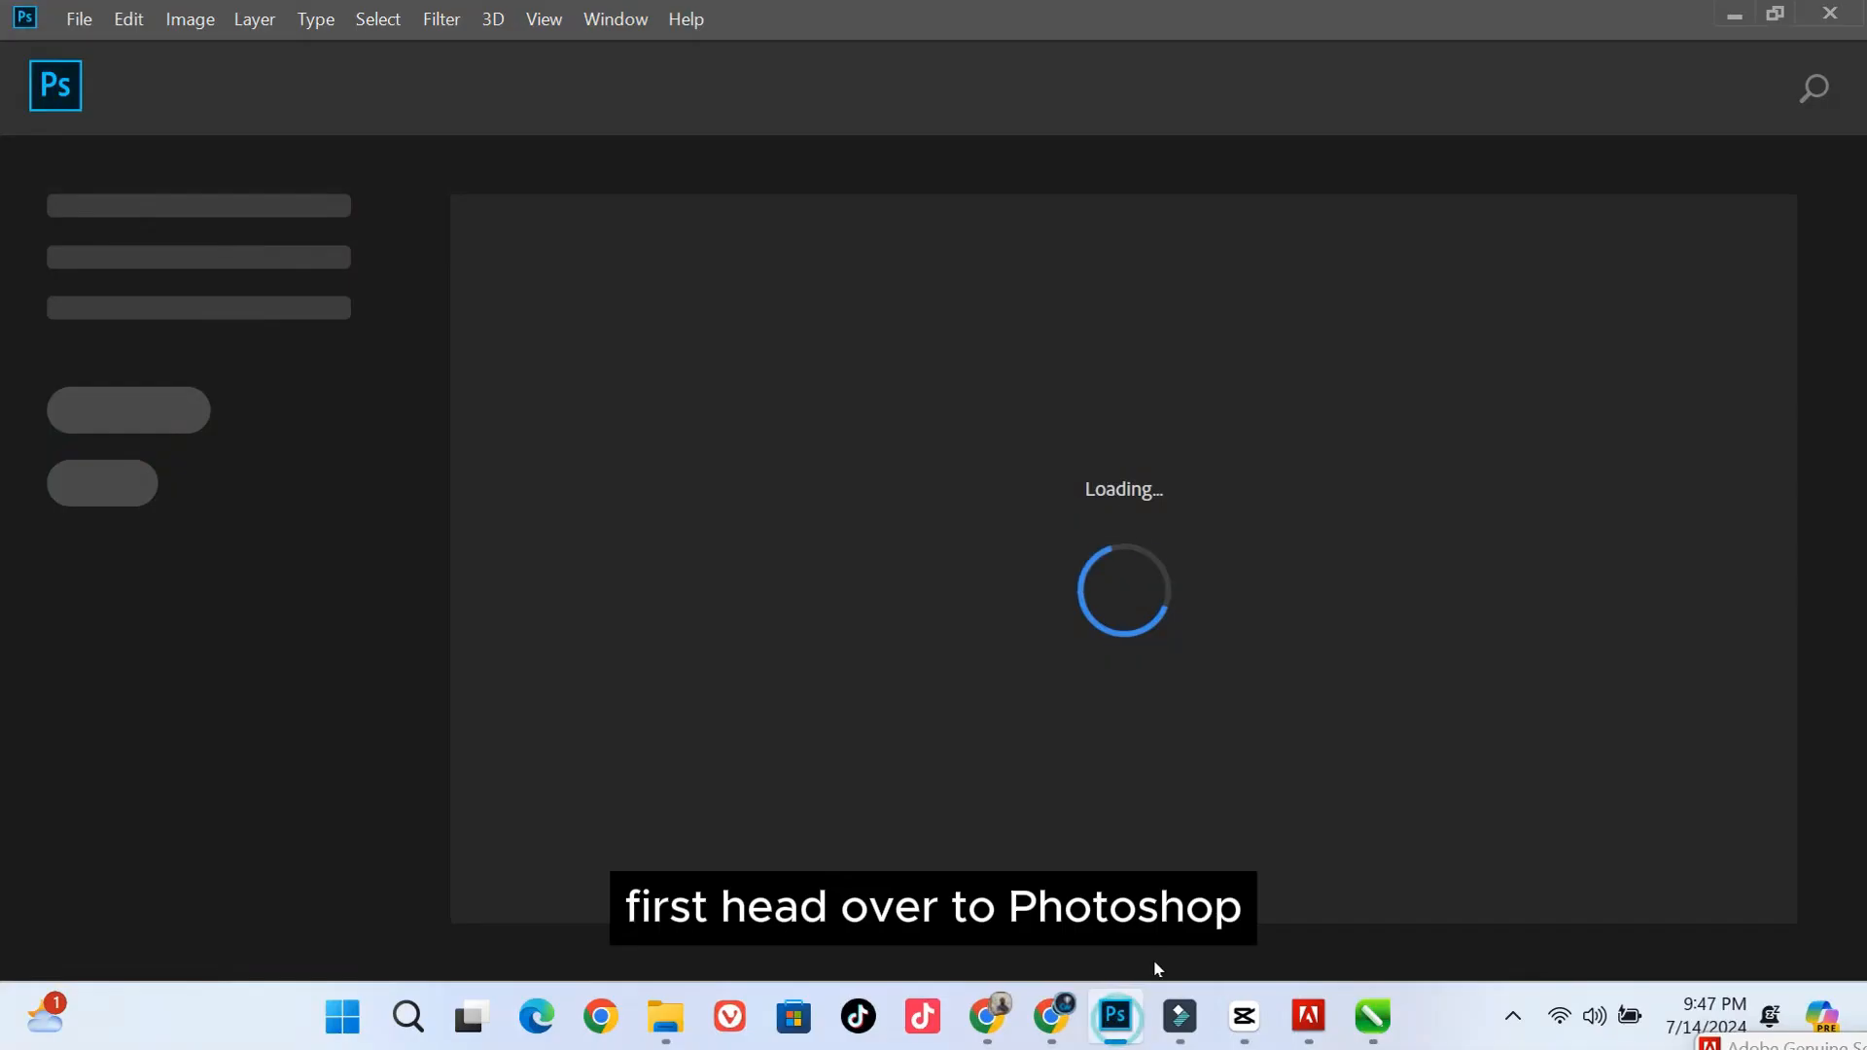
- Open CHOCOLATE.jpg, the purple-red wrapper design image
{"action": "left_click", "coordinate": [78, 20]}
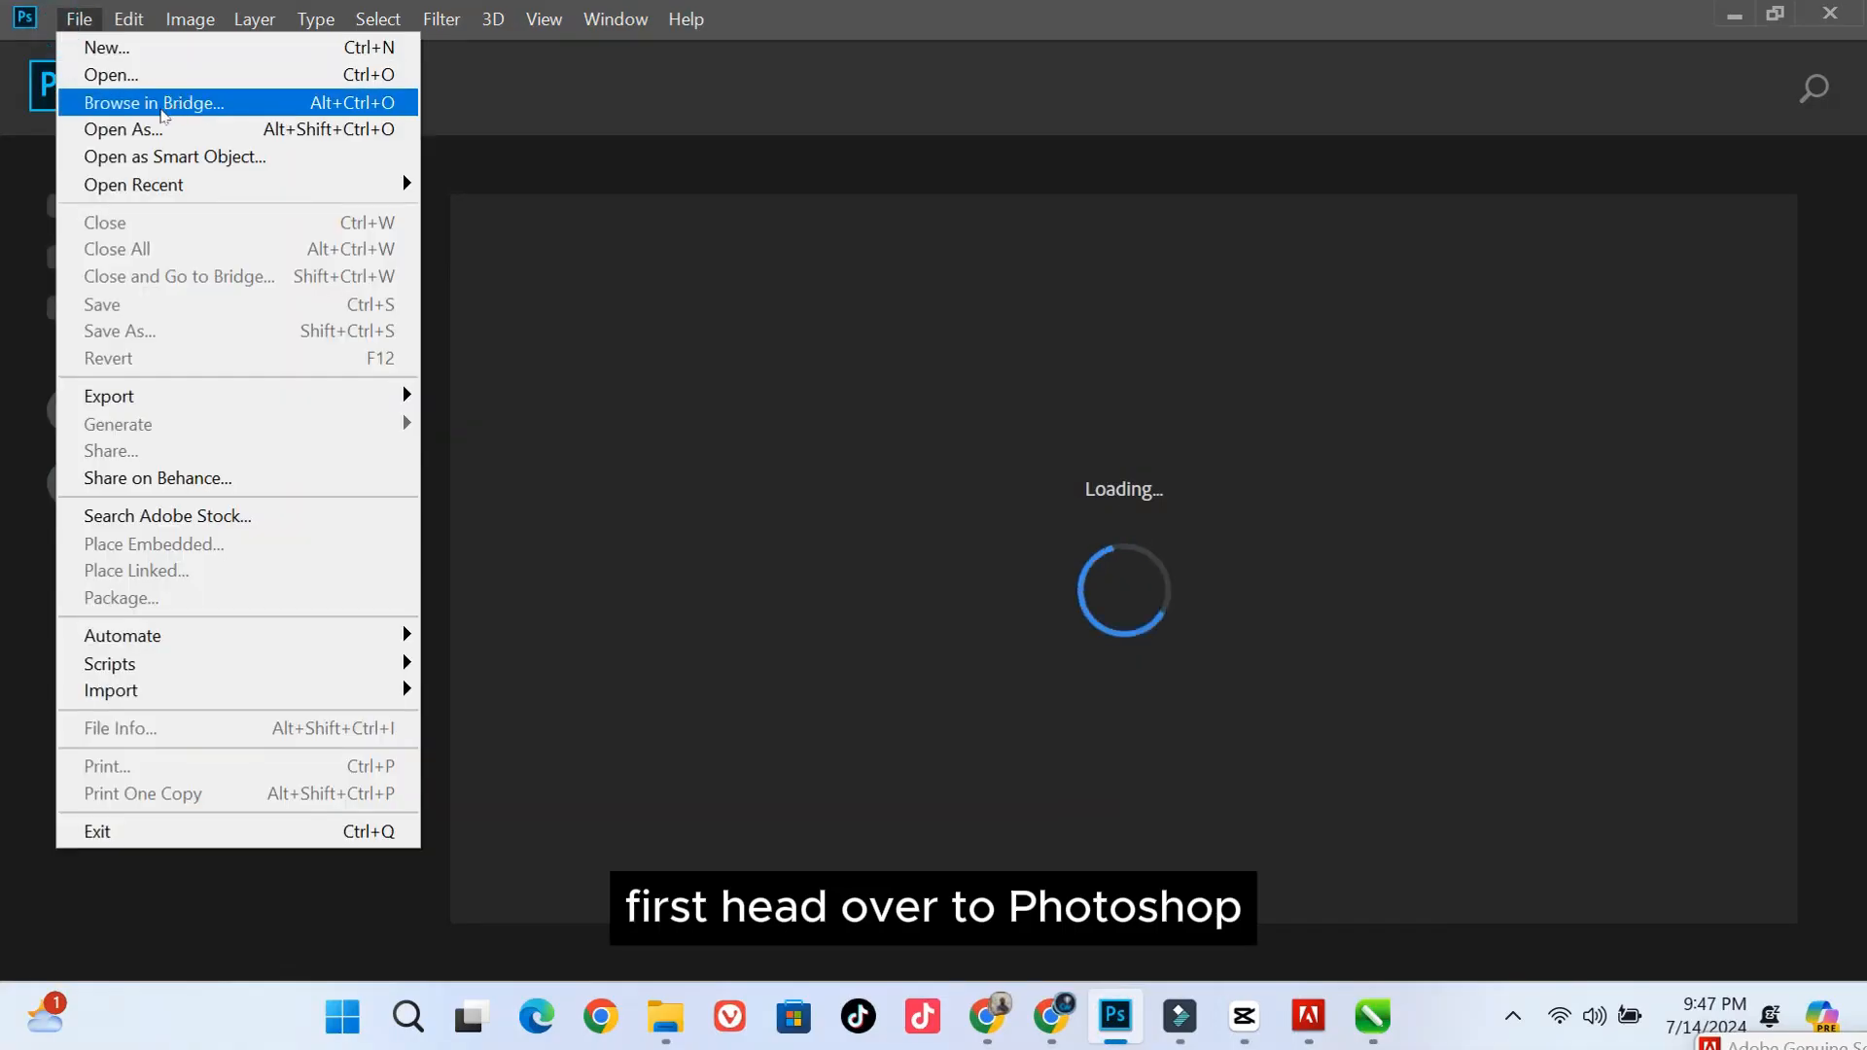
{"action": "left_click", "coordinate": [110, 74]}
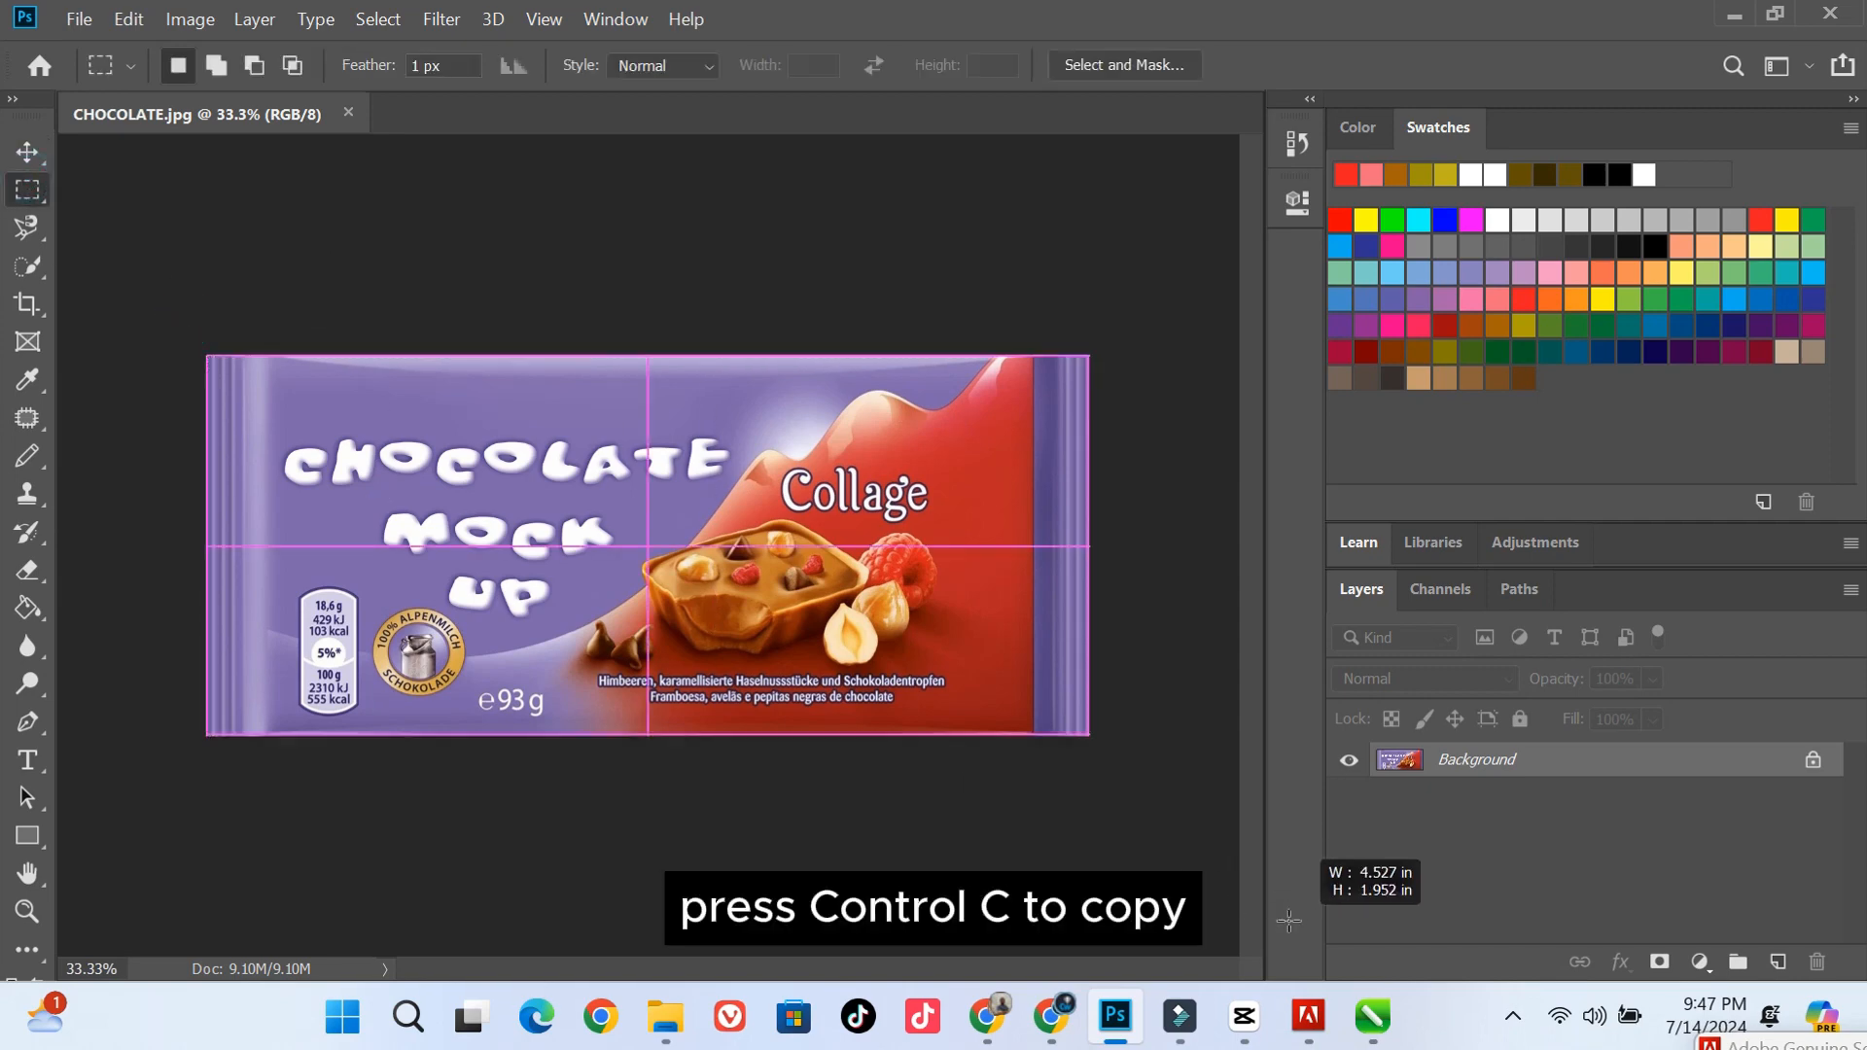
- Open the mockup file 1609160_P2PD631.psd with the blank white wrapper
{"action": "left_click", "coordinate": [79, 20]}
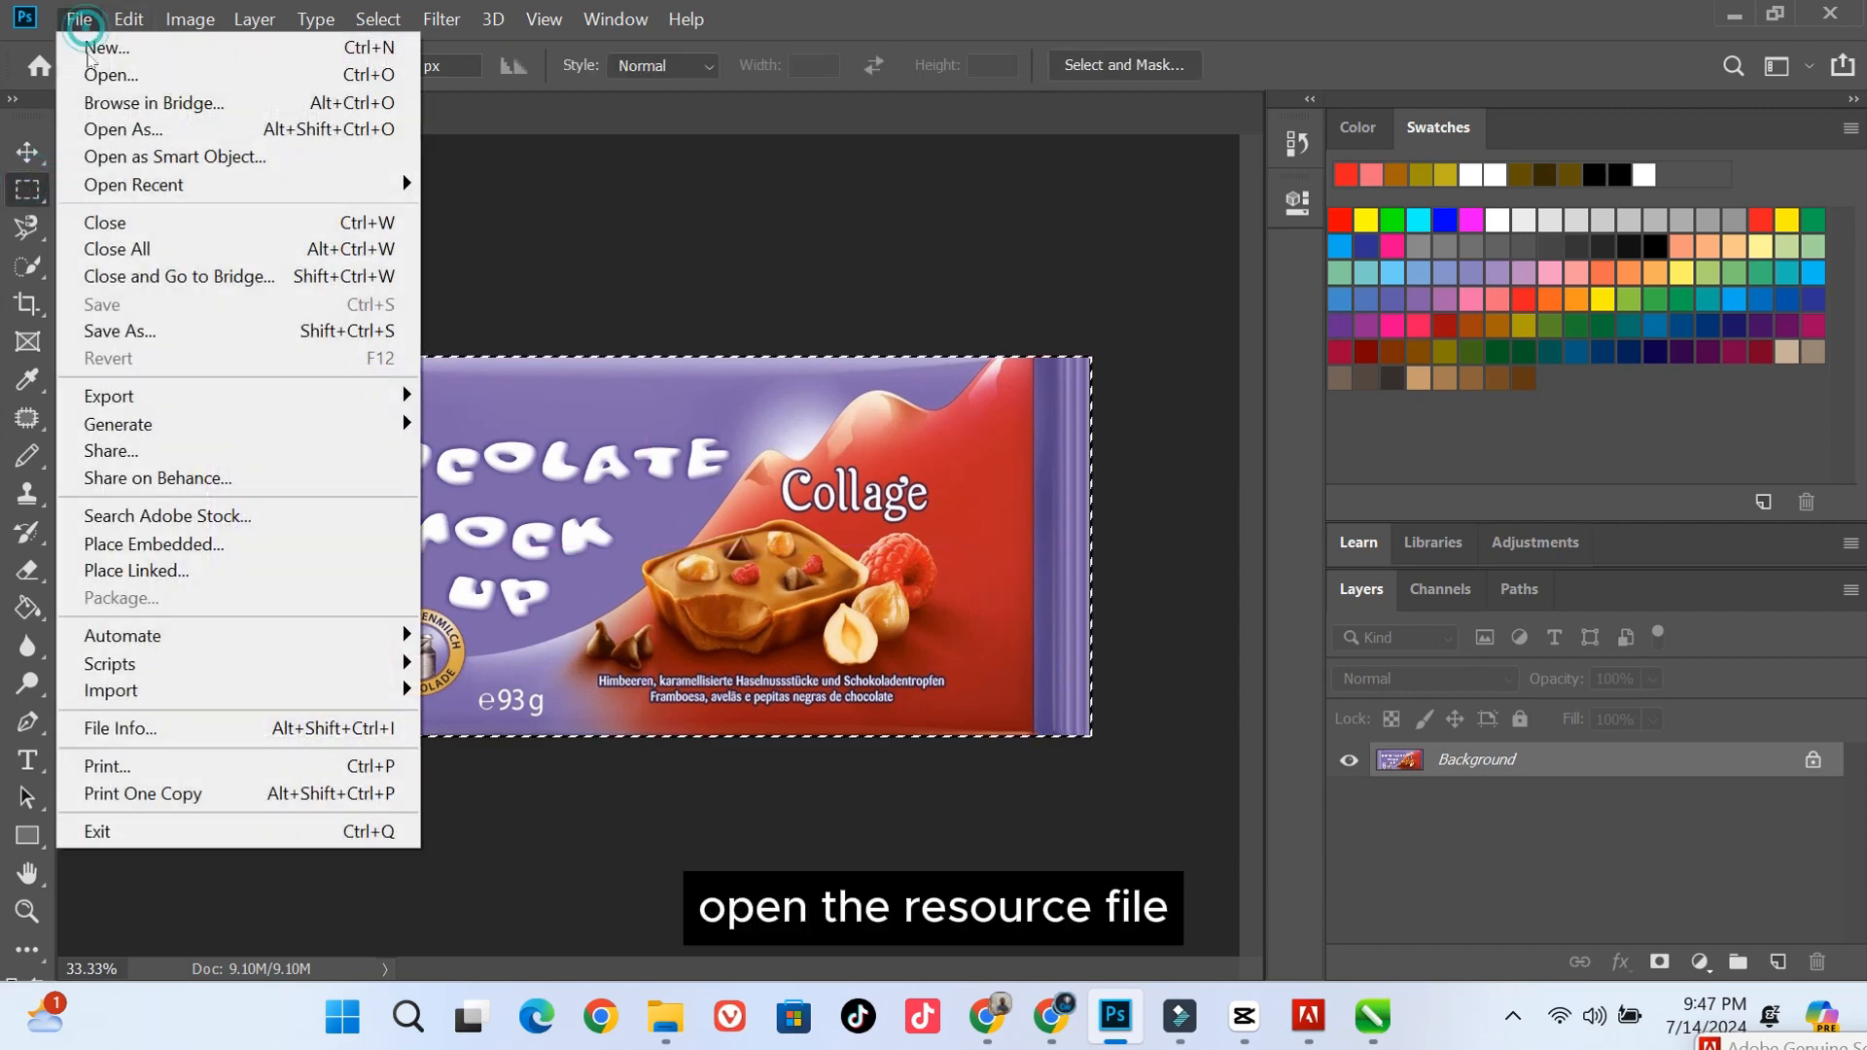
{"action": "left_click", "coordinate": [111, 75]}
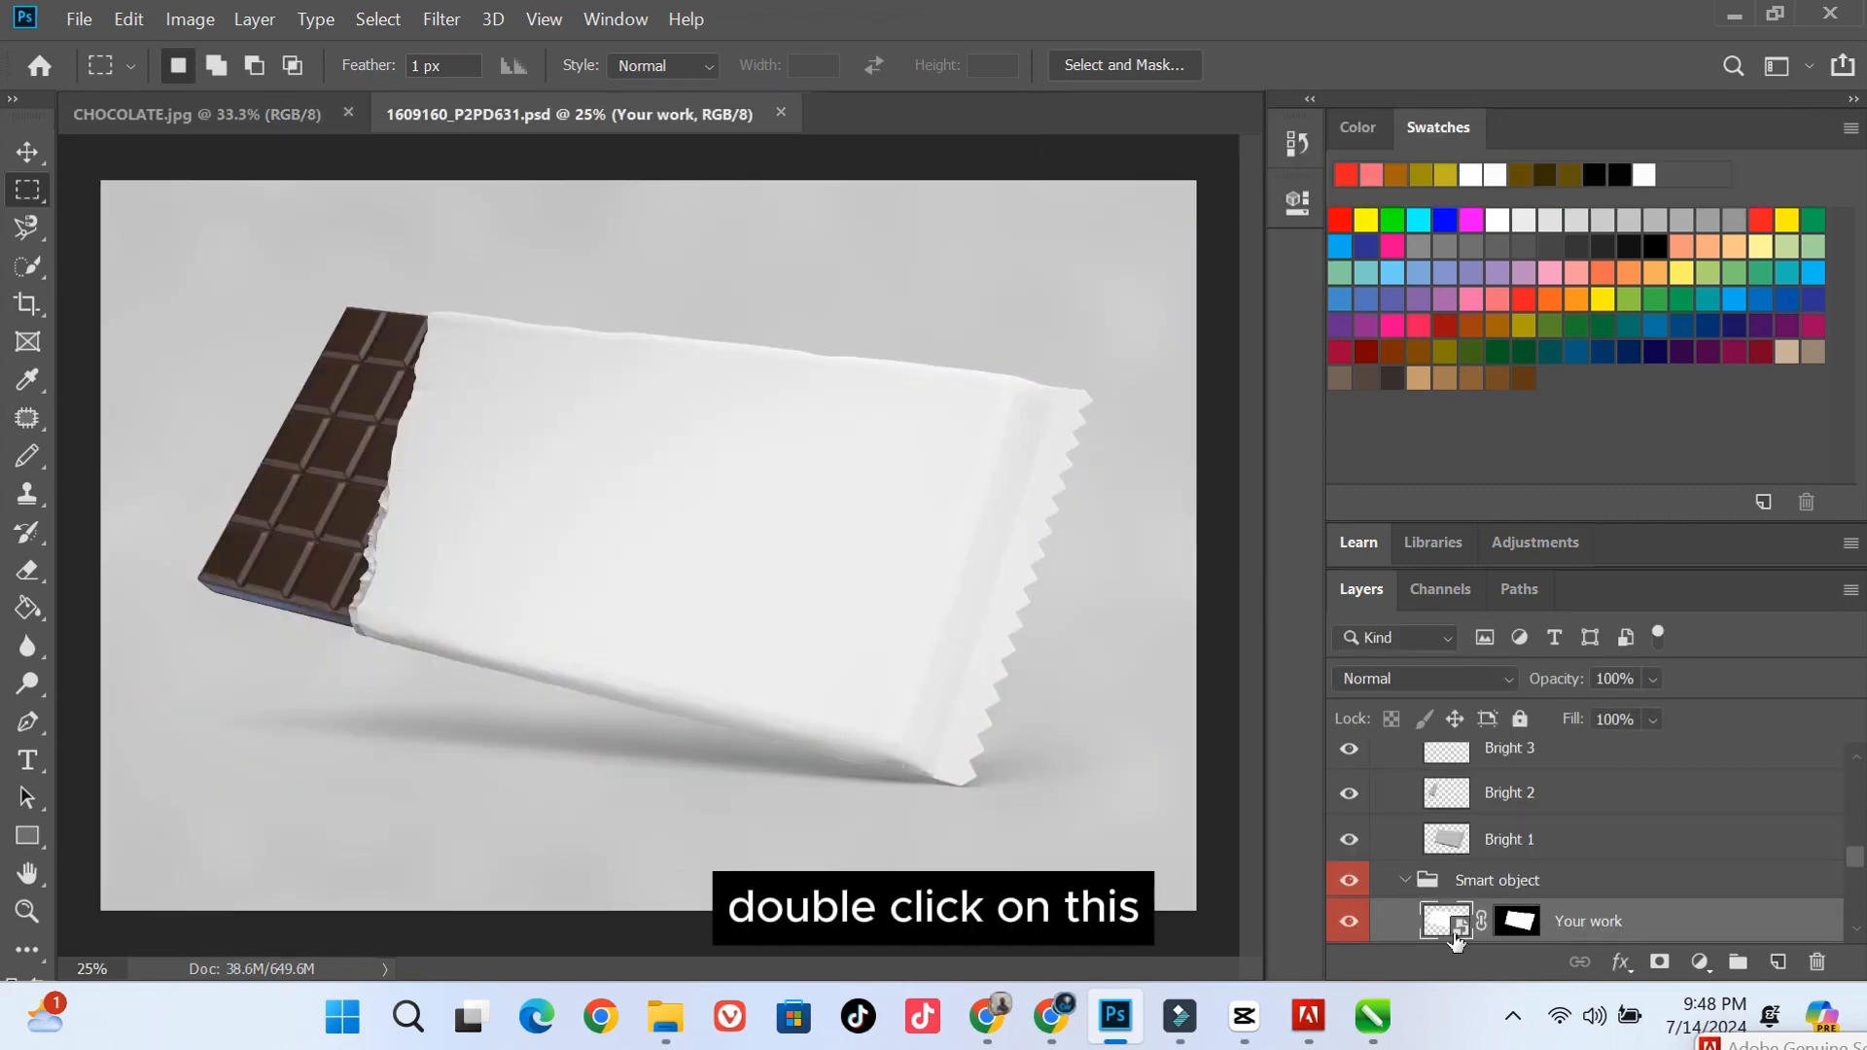
- Paste the wrapper design into the 'Your work' smart object and return to the mockup
{"action": "double_click", "coordinate": [1446, 921]}
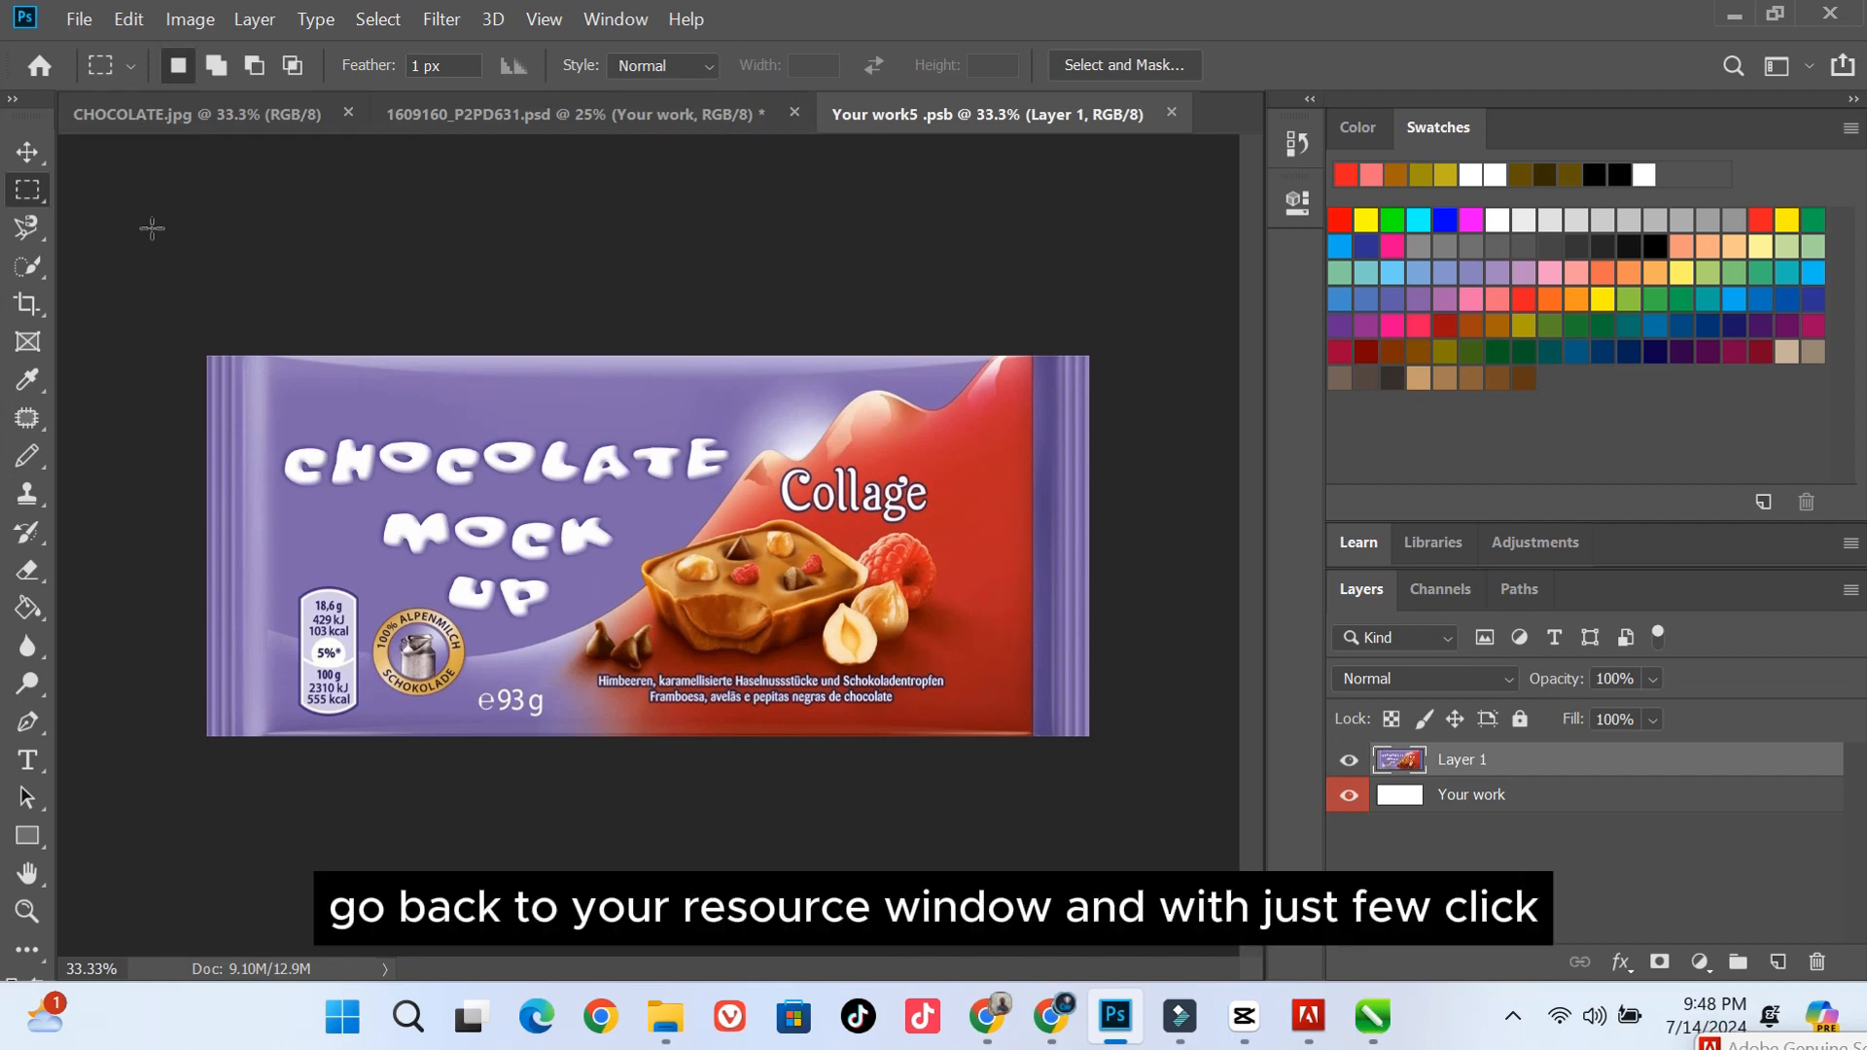
{"action": "left_click", "coordinate": [572, 115]}
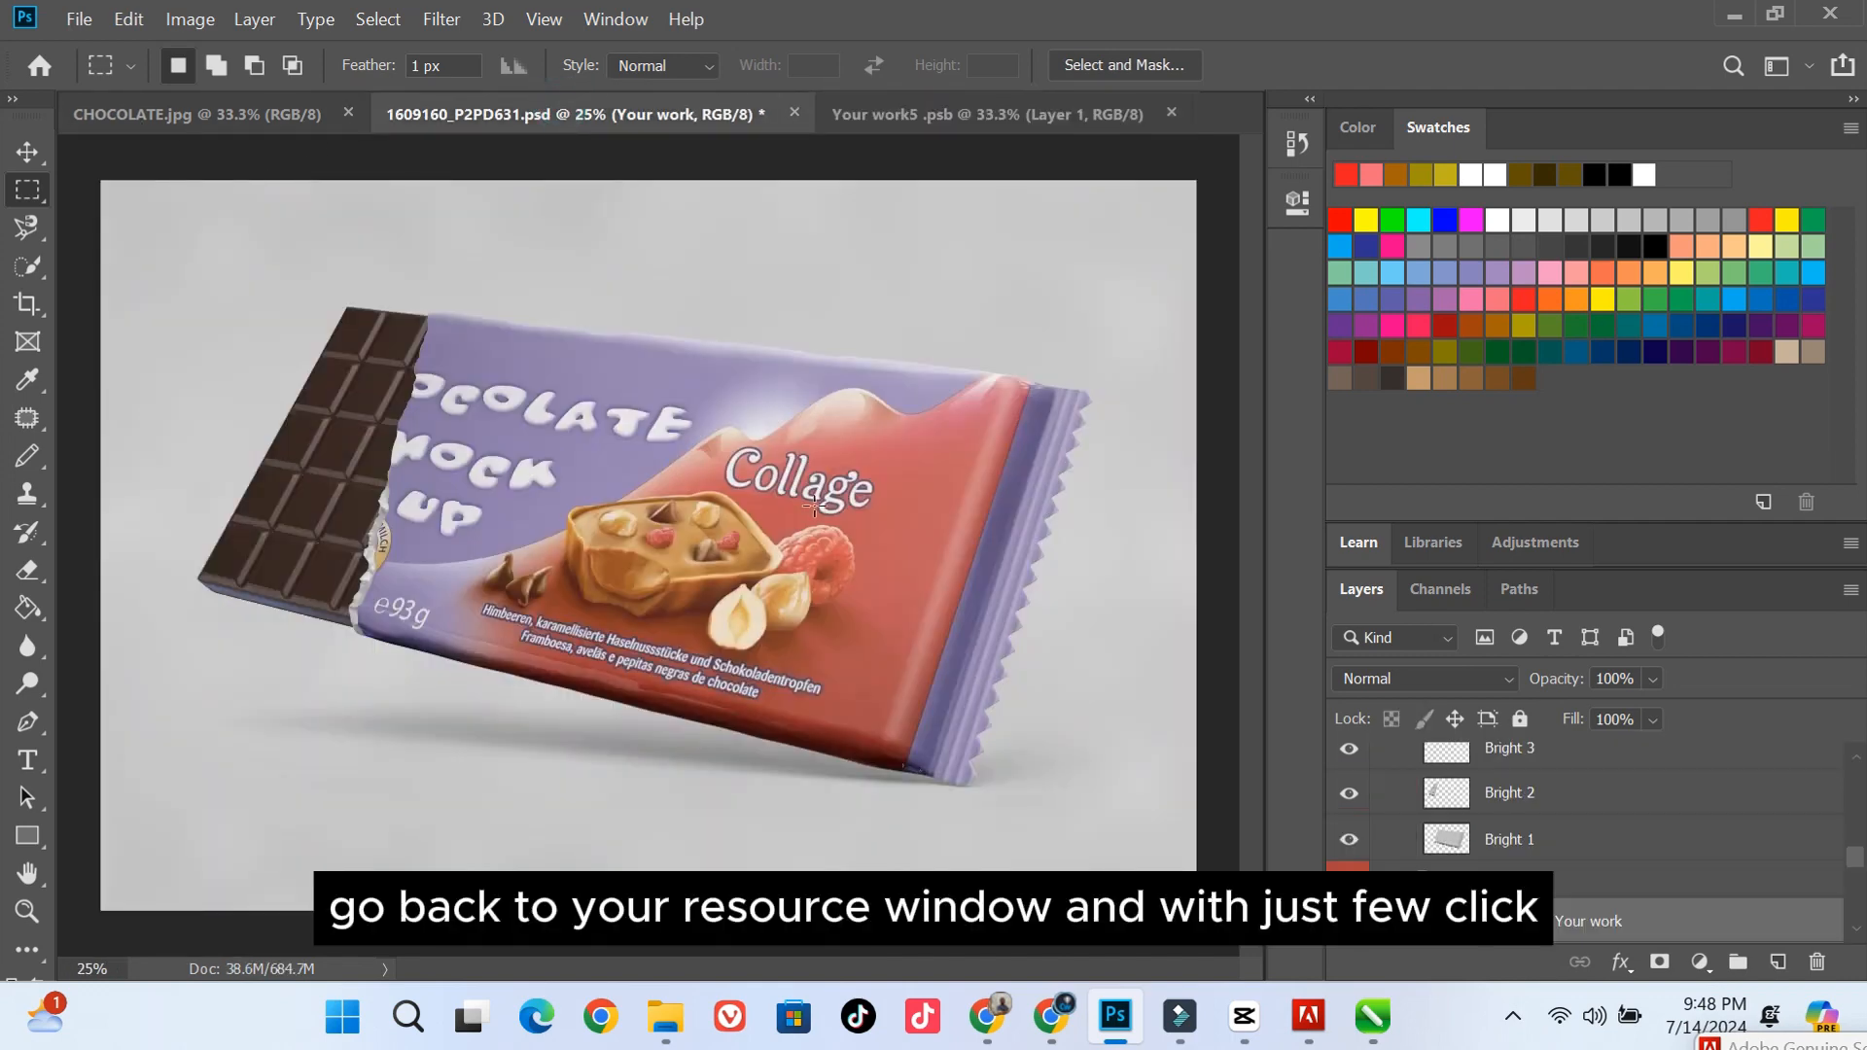